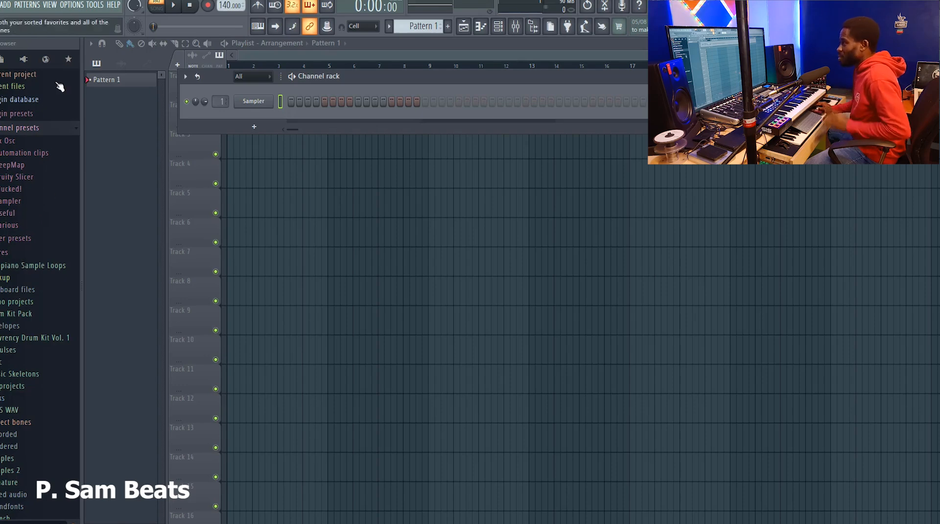
- Bring up the OPTIONS menu from the top menu bar
click(71, 5)
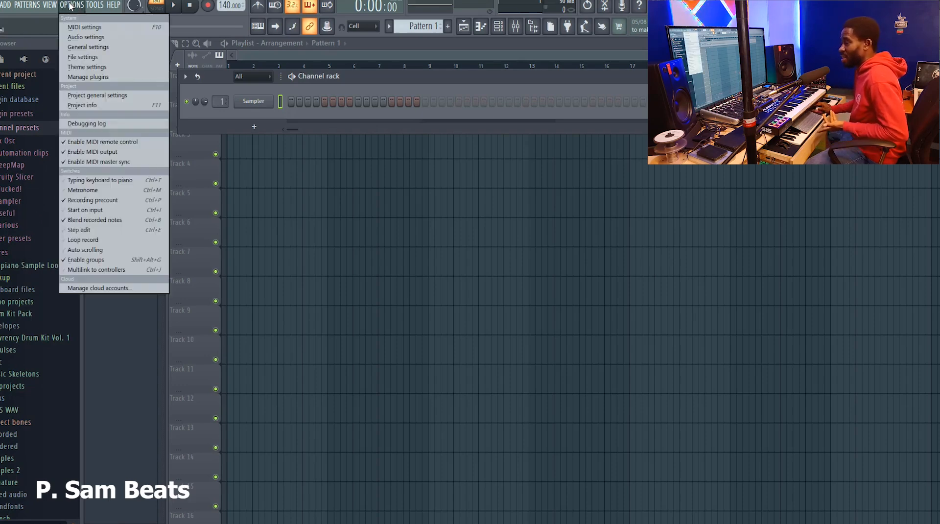
mouse_move(88, 47)
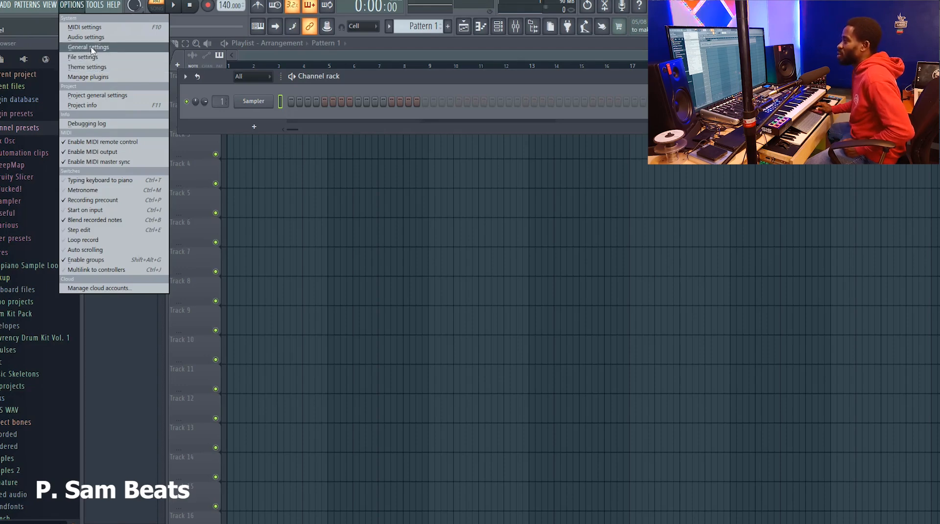
mouse_move(86, 37)
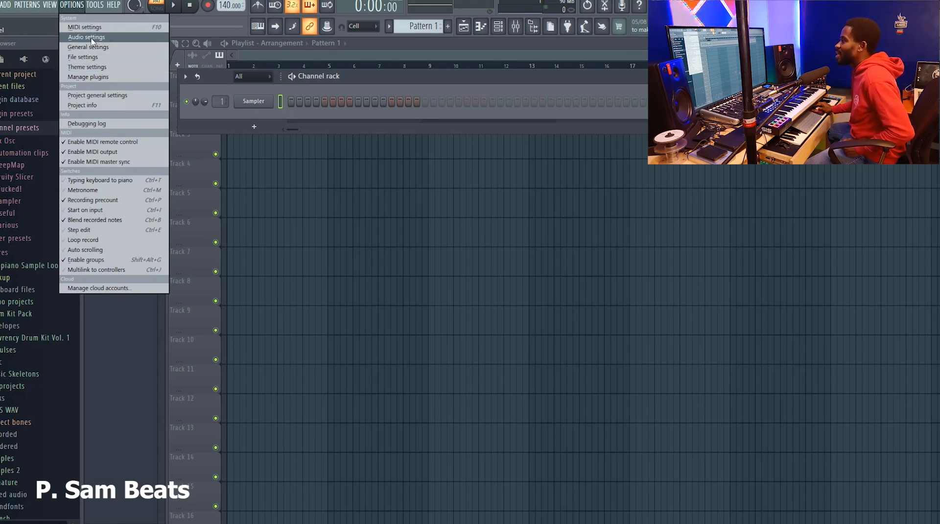
mouse_move(82, 57)
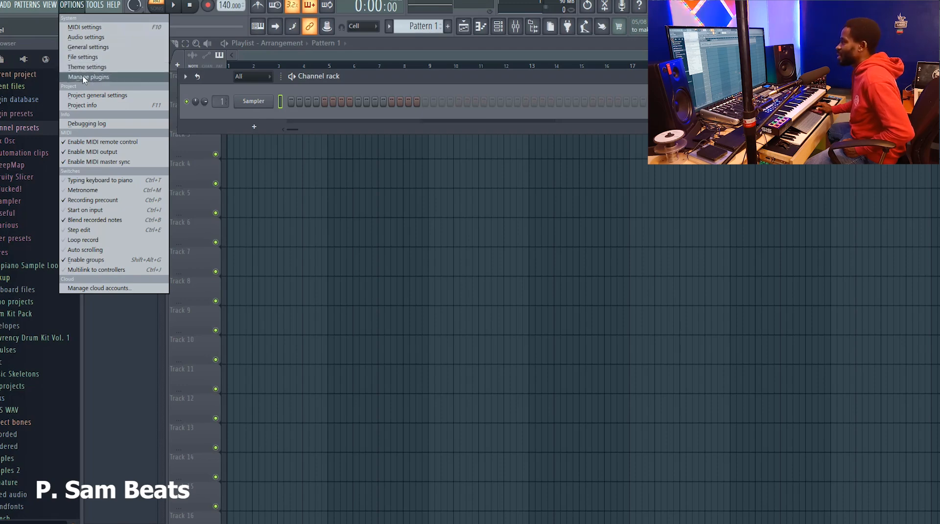
mouse_move(85, 28)
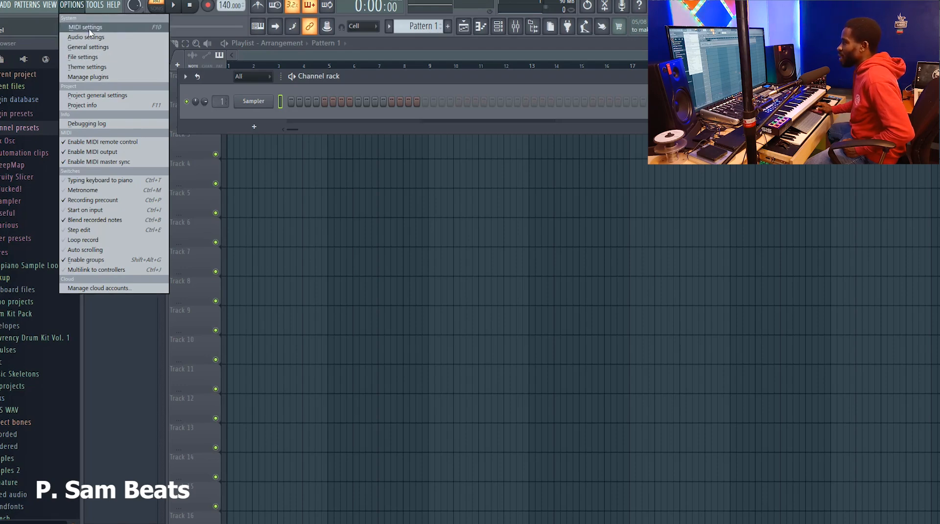
mouse_move(88, 67)
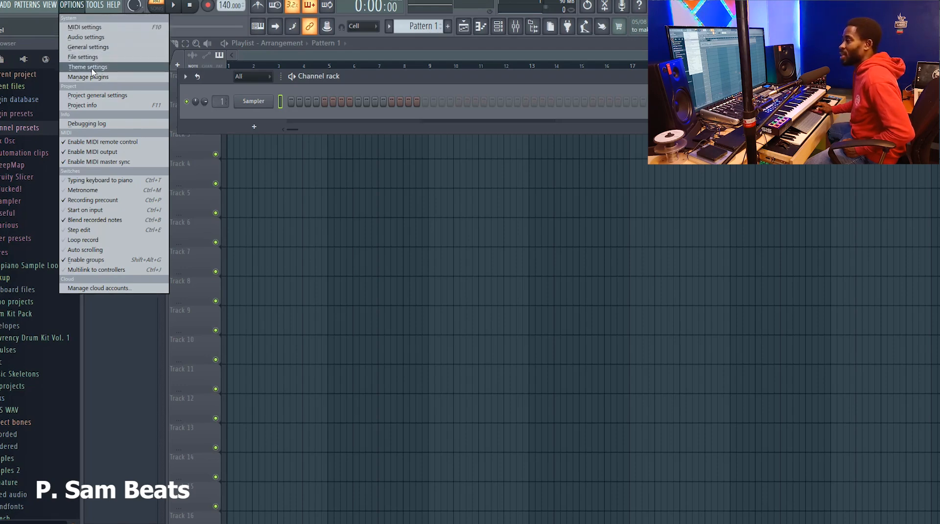
mouse_move(85, 27)
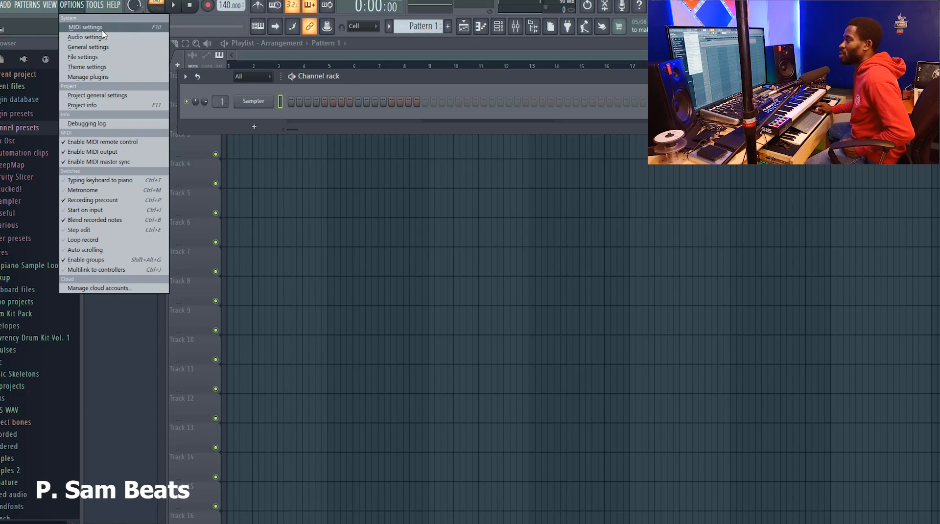
- Open File settings and select an empty row below Music Skeletons in the extra search folders list
click(82, 56)
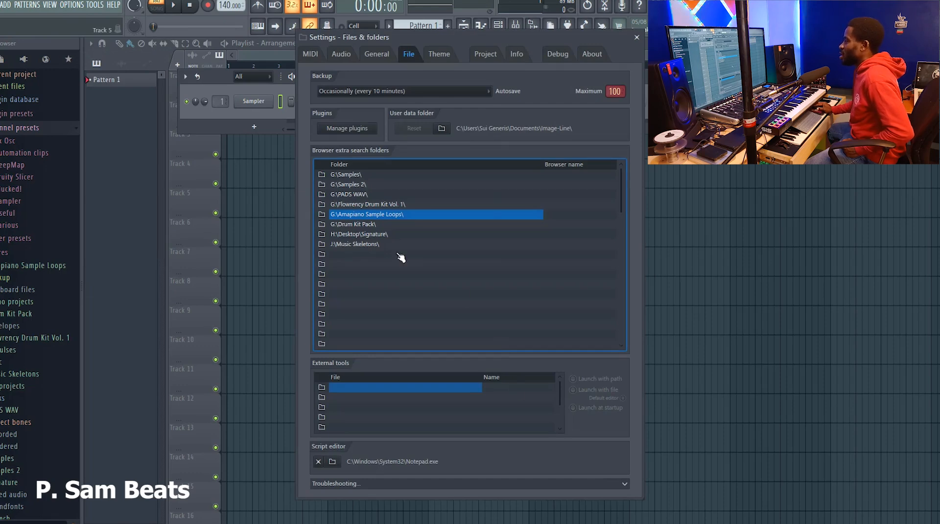
mouse_move(363, 210)
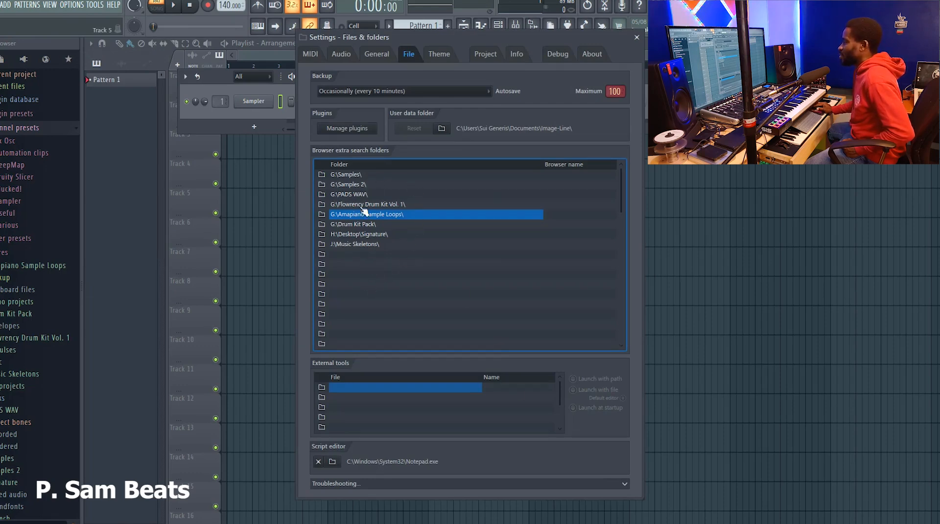
mouse_move(357, 318)
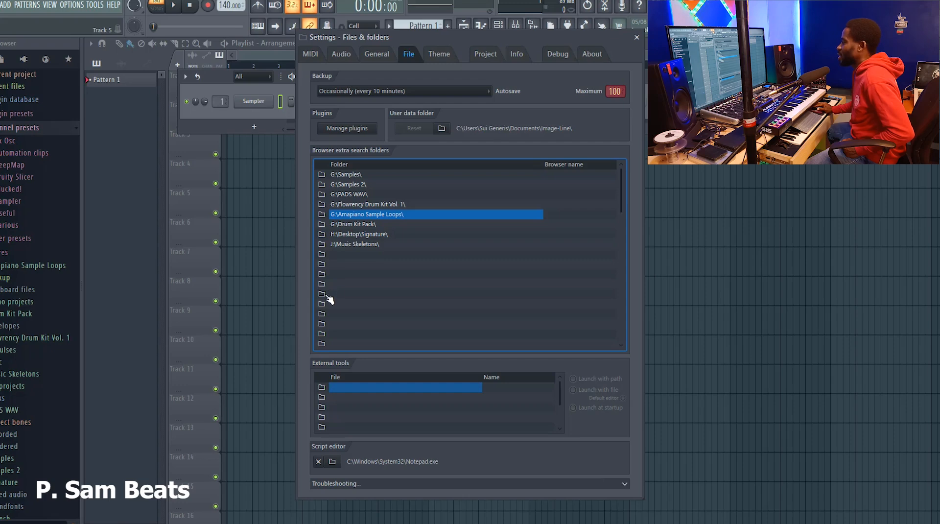
mouse_move(328, 345)
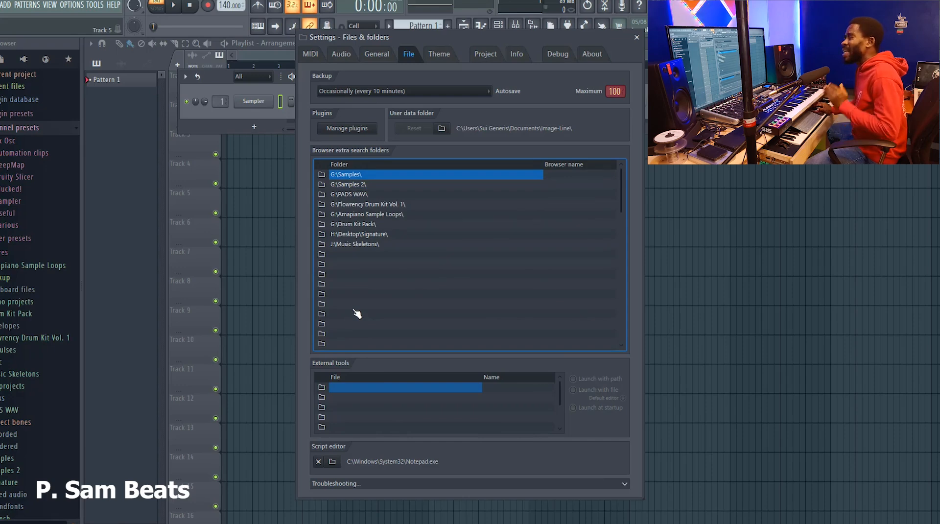
click(355, 244)
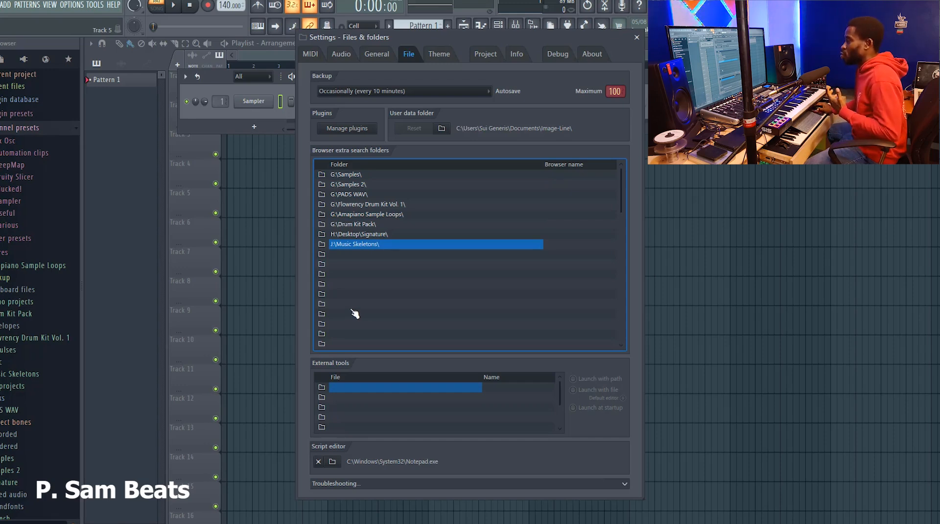
click(435, 313)
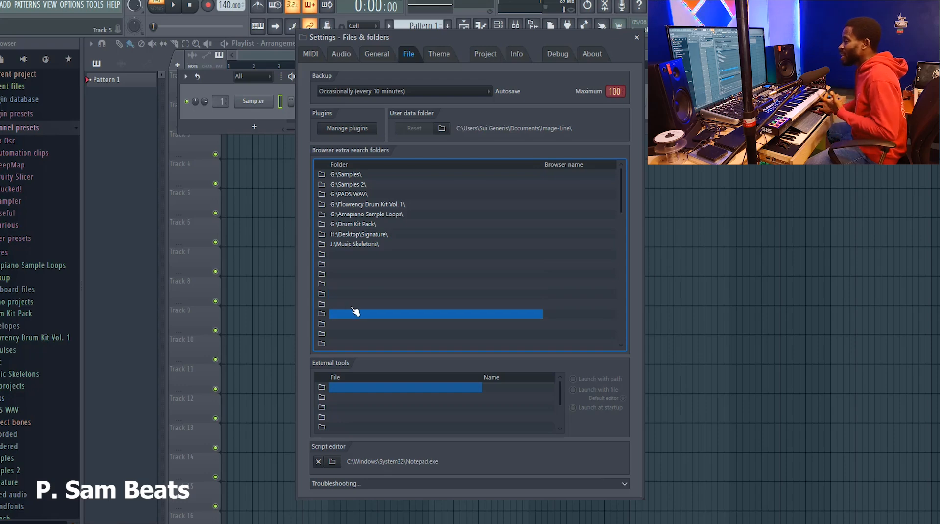
mouse_move(301, 159)
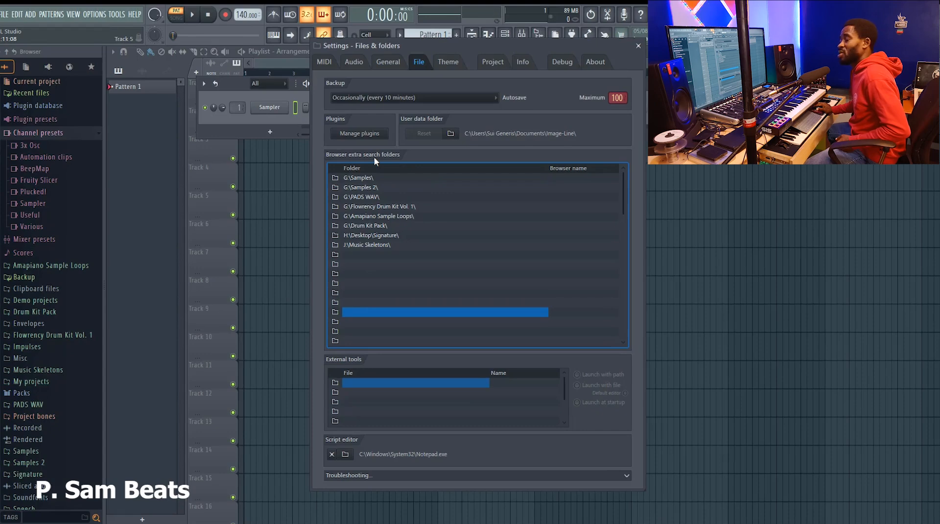
mouse_move(351, 205)
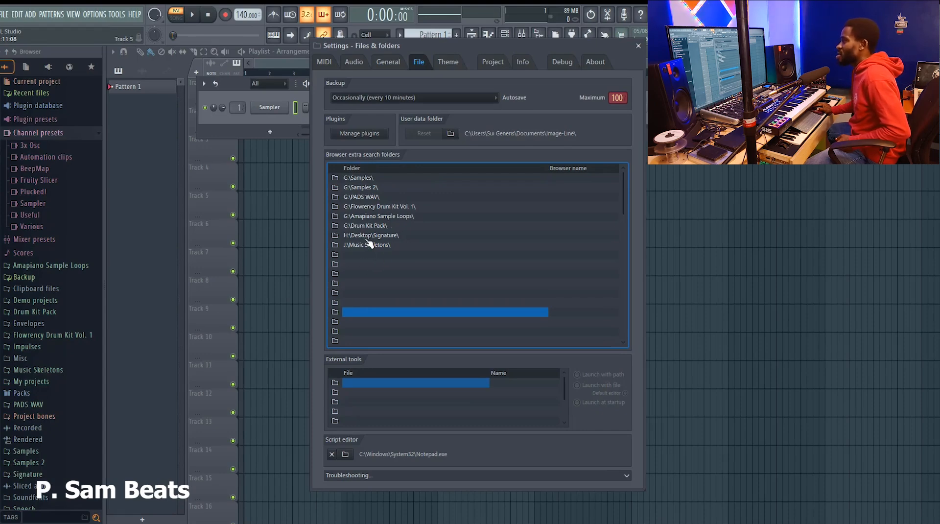
mouse_move(370, 217)
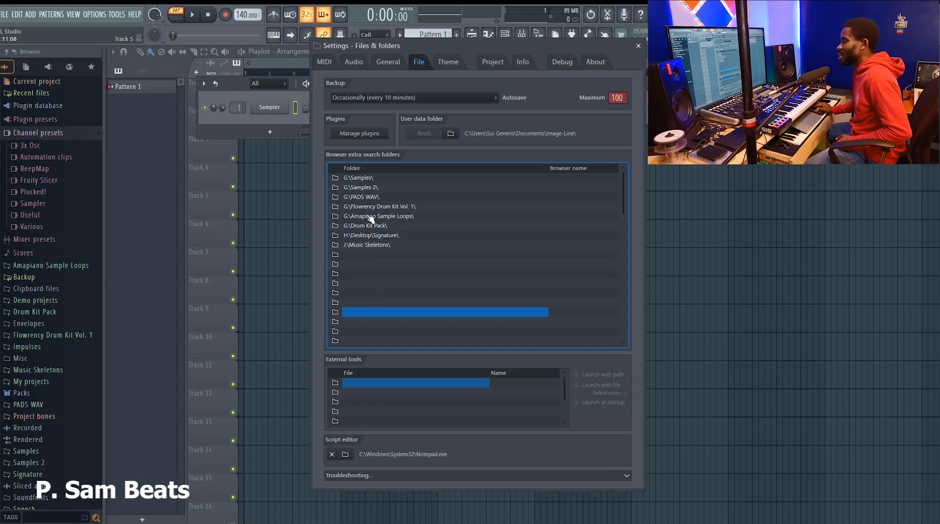
mouse_move(369, 275)
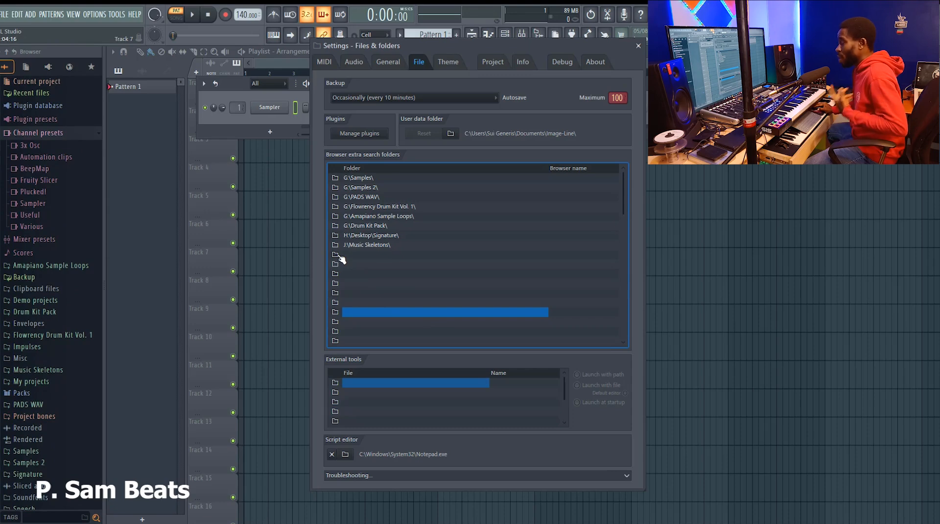
mouse_move(348, 256)
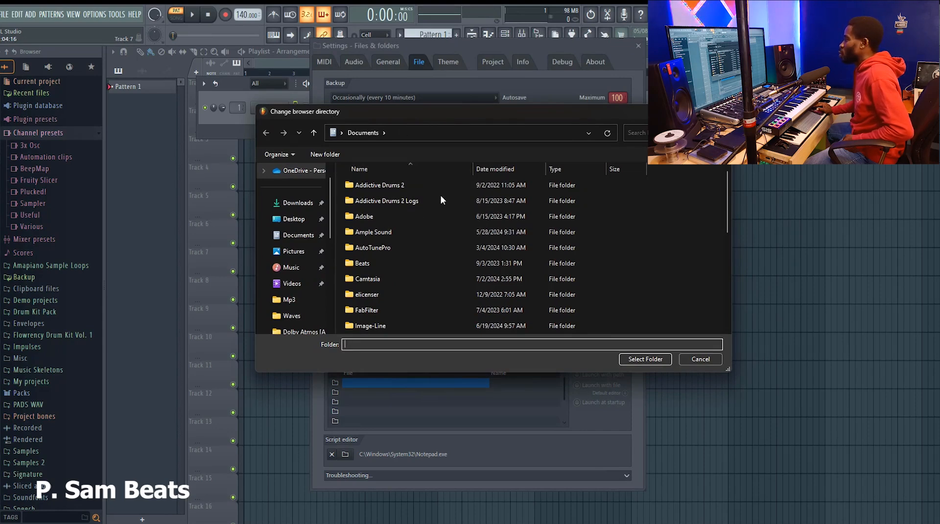
- Browse the Ample Sound and Studio One folders in Documents within the browser-directory picker
click(372, 232)
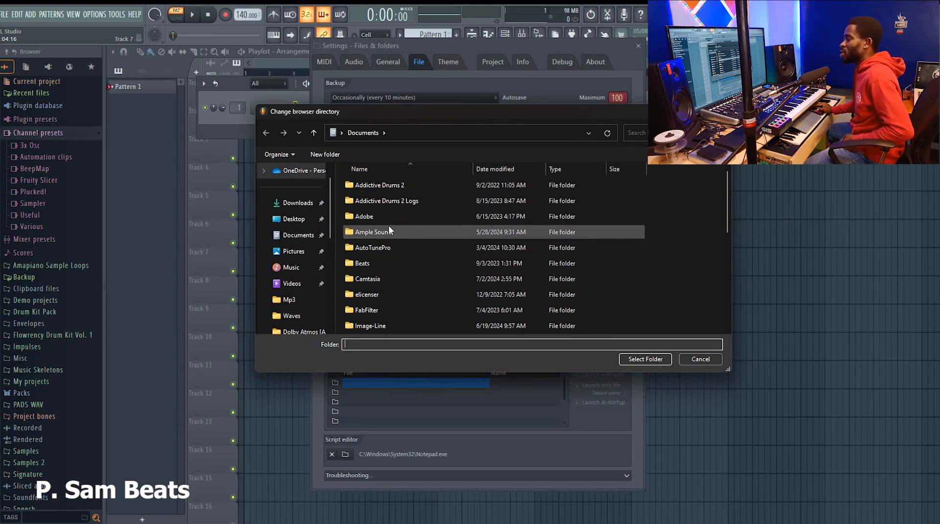
mouse_move(389, 232)
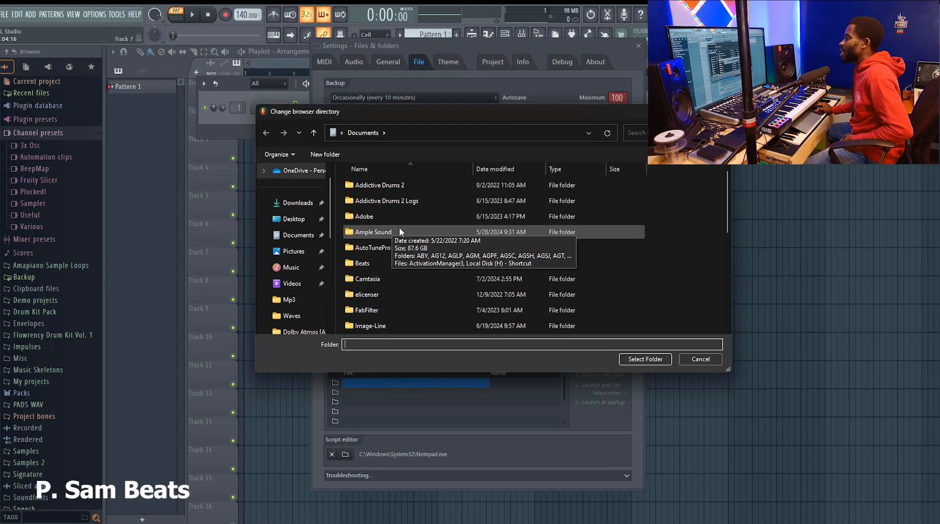
scroll(down, 3)
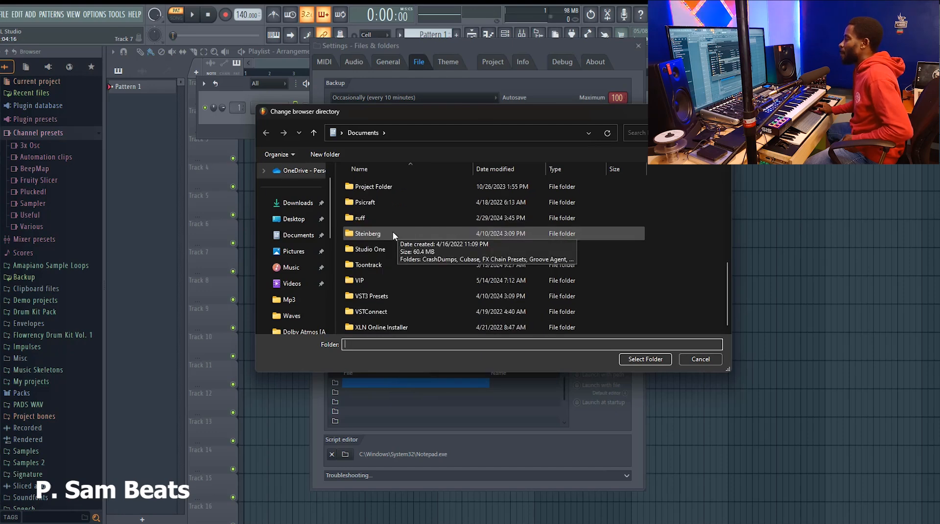
mouse_move(381, 252)
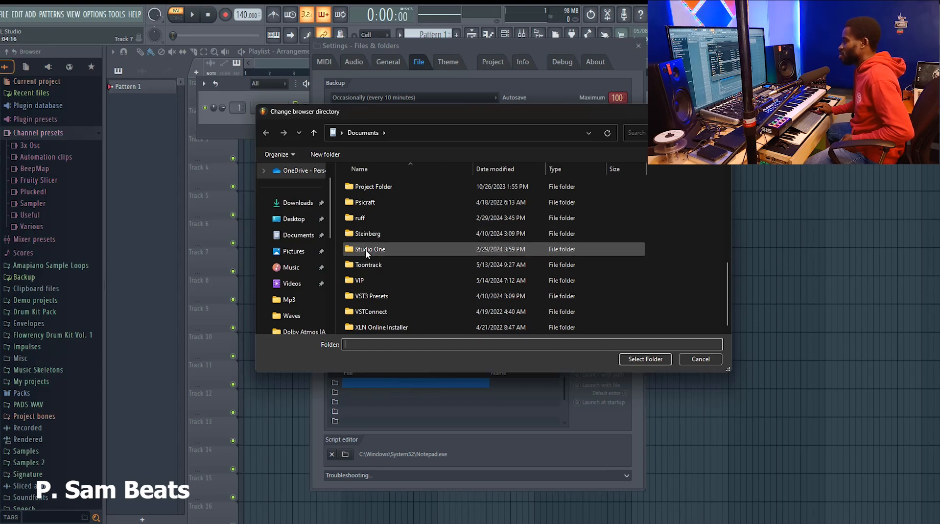
click(370, 249)
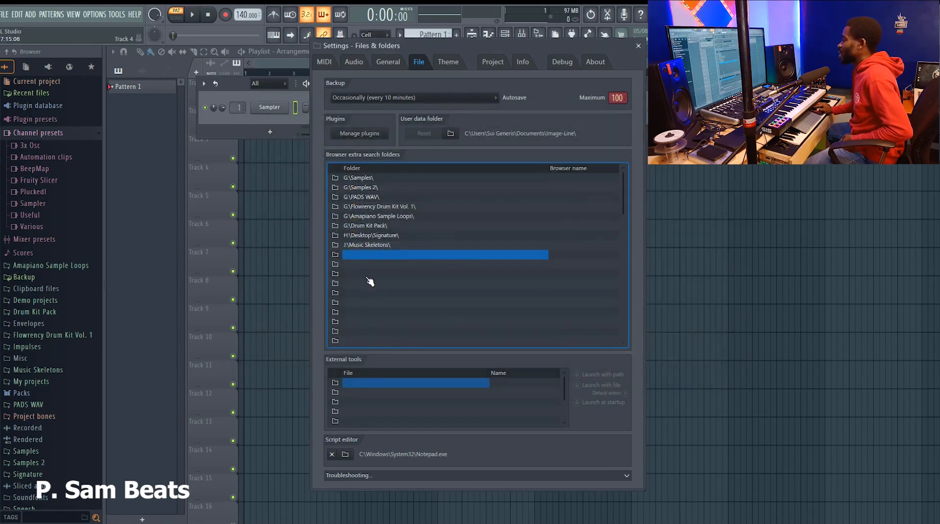
mouse_move(377, 266)
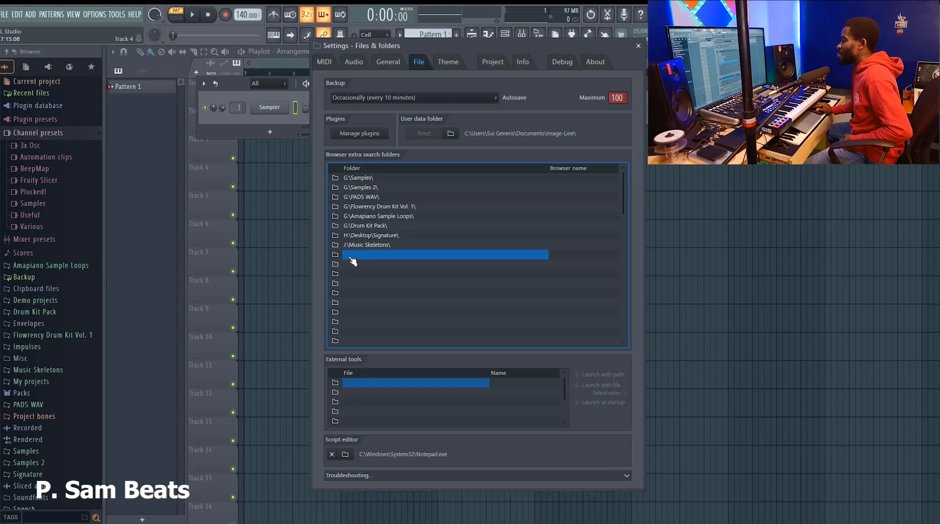
mouse_move(631, 115)
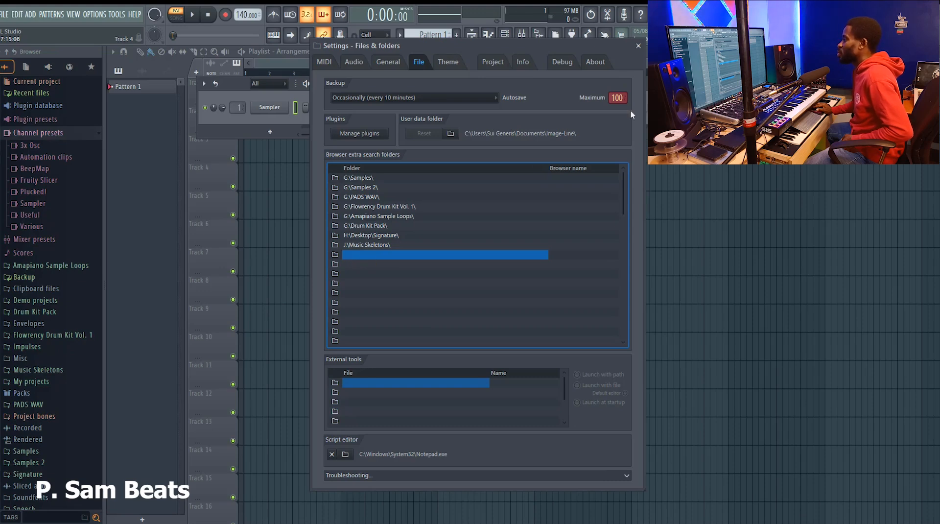
- Close the Settings window and bring the OPTIONS menu back up
click(638, 46)
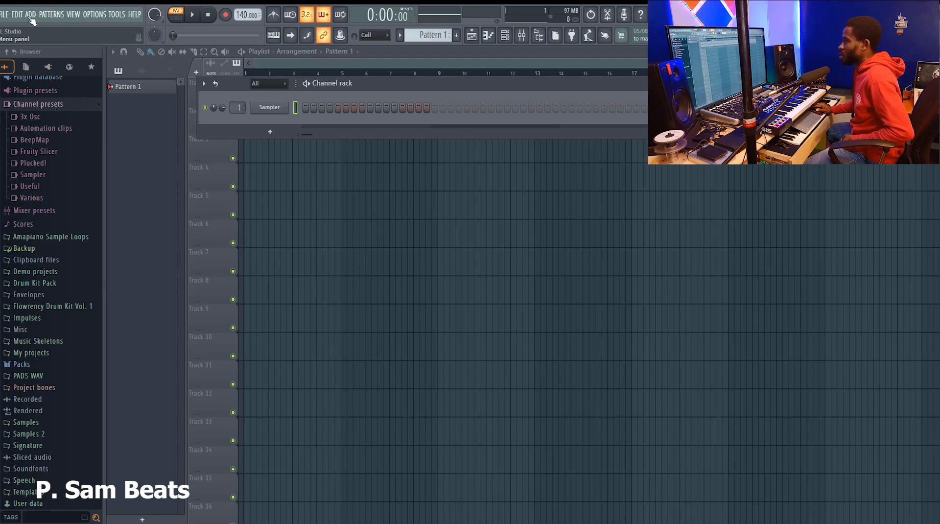
click(94, 14)
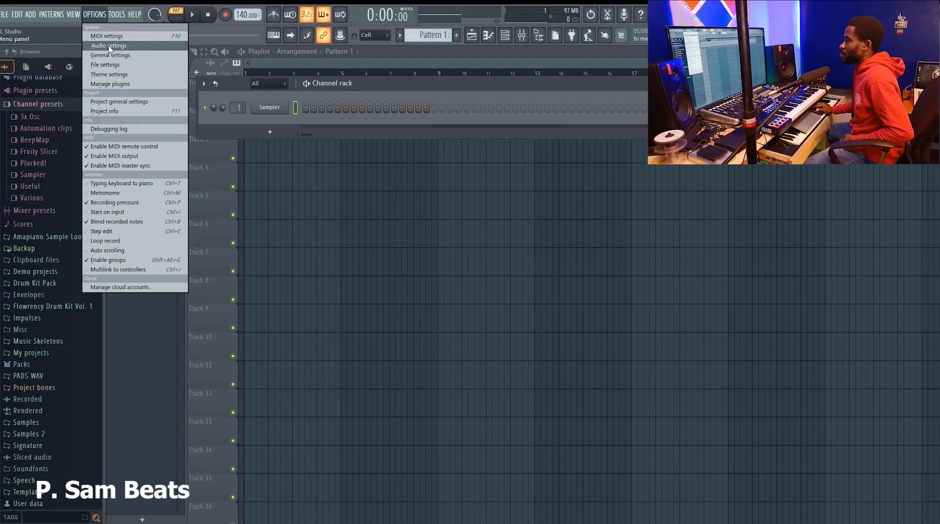
- Reopen File settings and expand the Samples folder in the browser panel
click(106, 64)
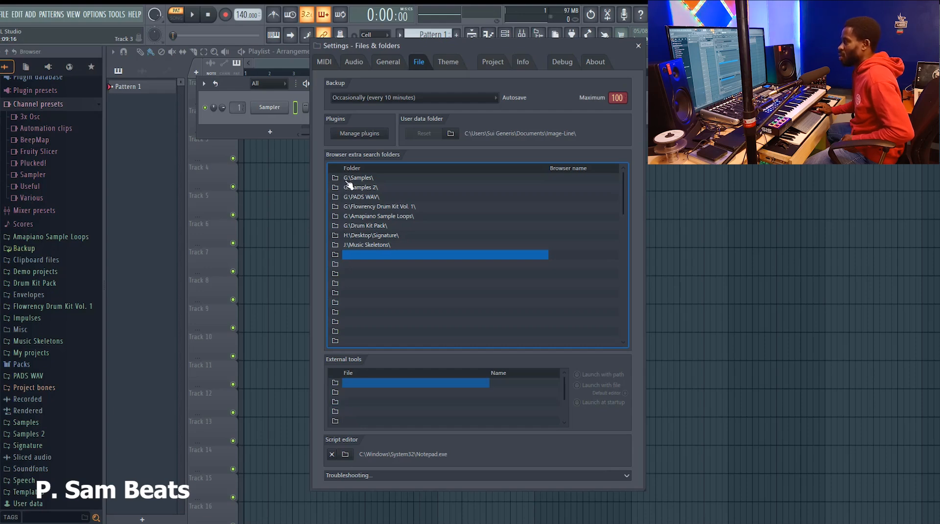
mouse_move(341, 160)
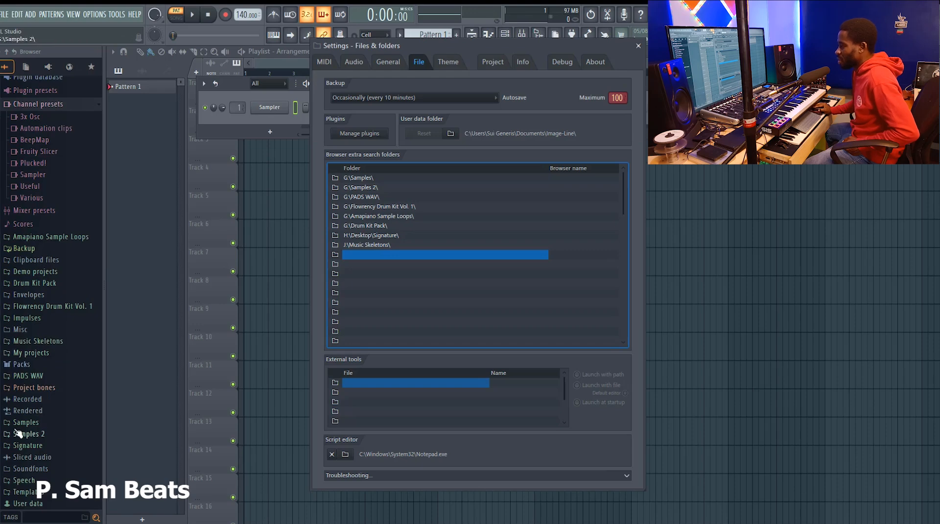
click(25, 422)
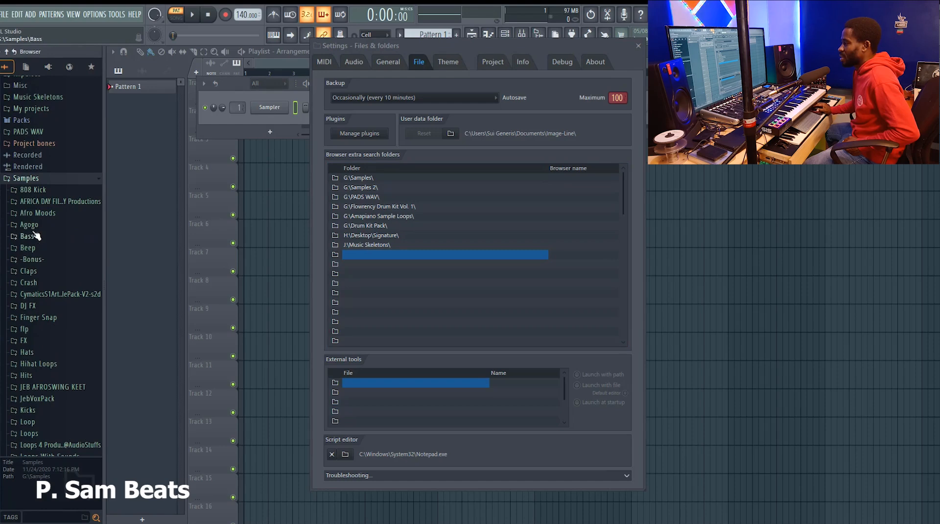
scroll(down, 3)
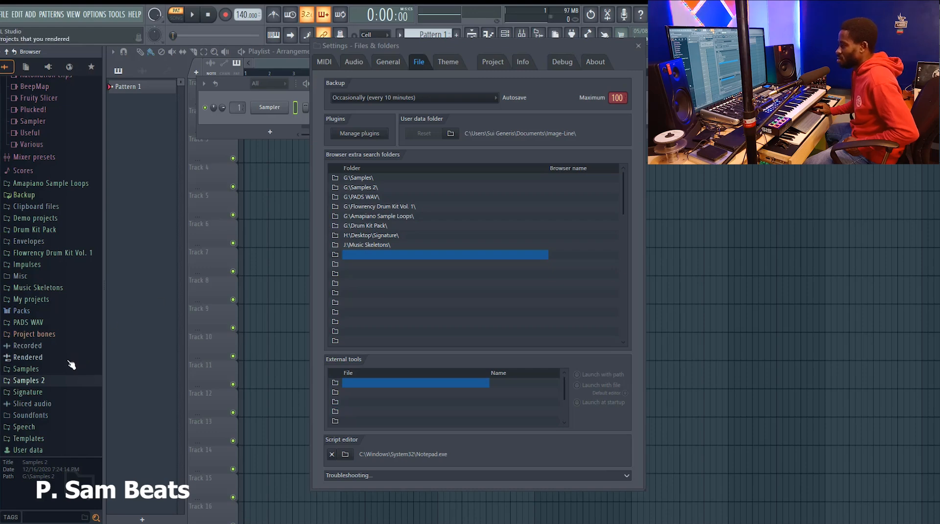
click(28, 322)
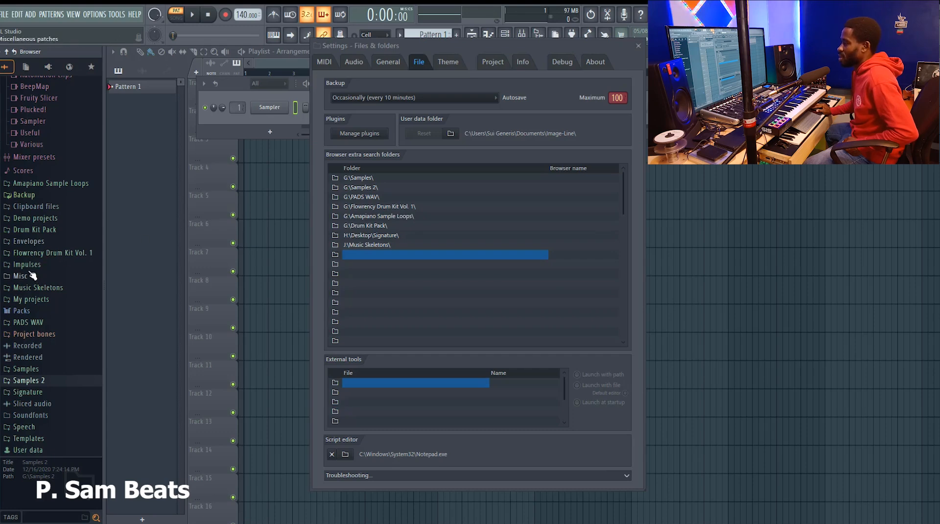
click(51, 253)
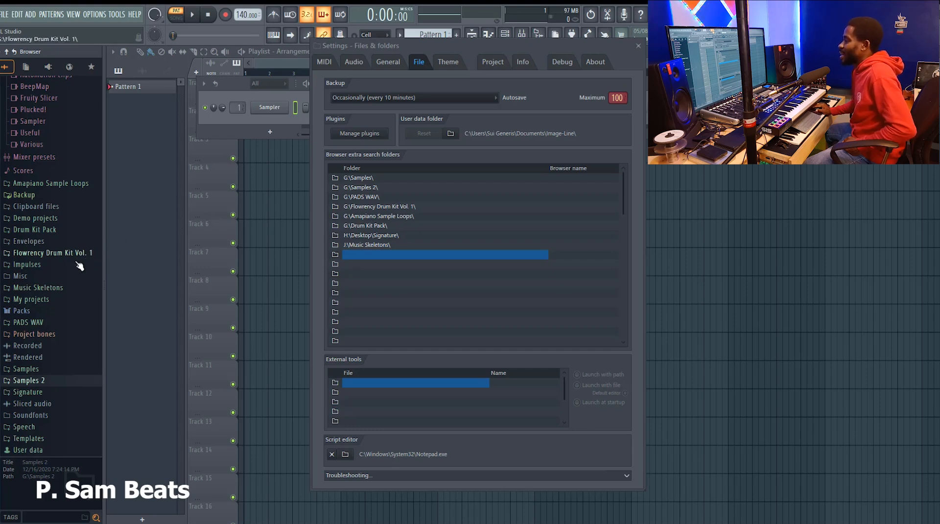
click(55, 253)
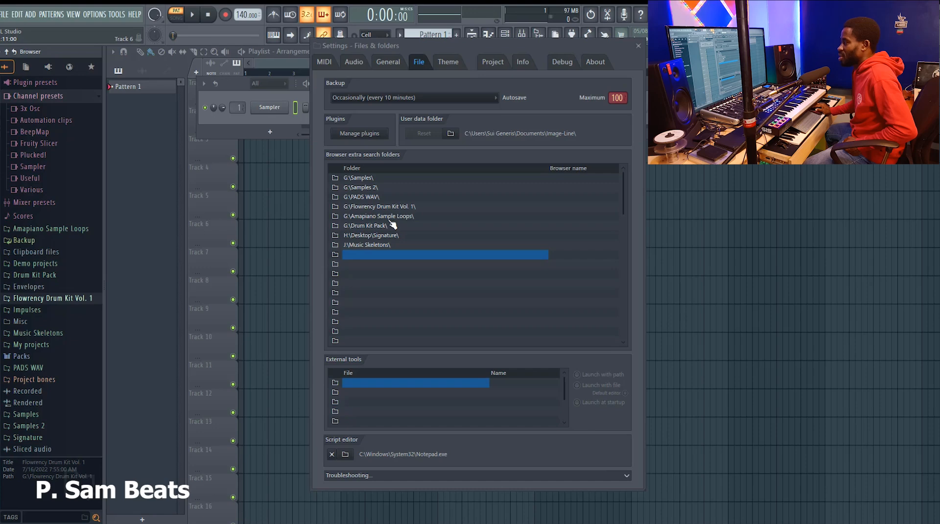
mouse_move(69, 247)
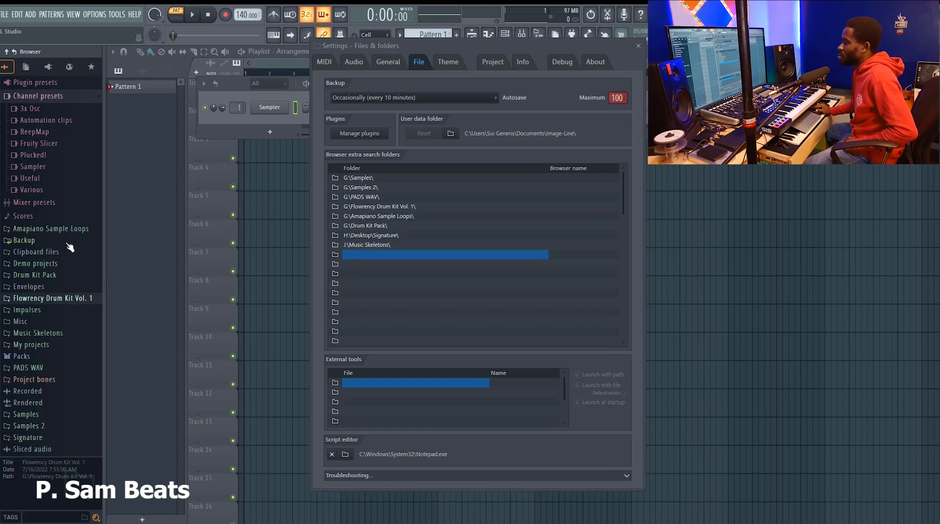
click(53, 228)
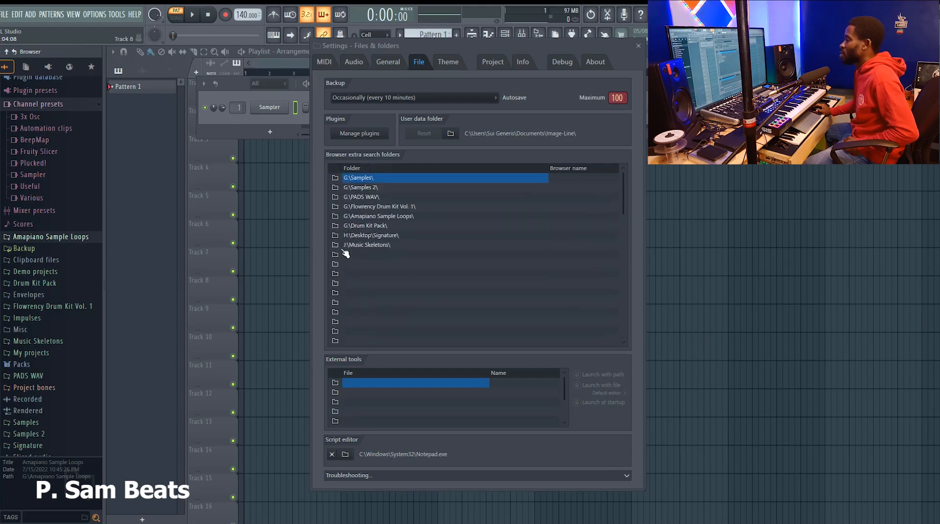
mouse_move(356, 285)
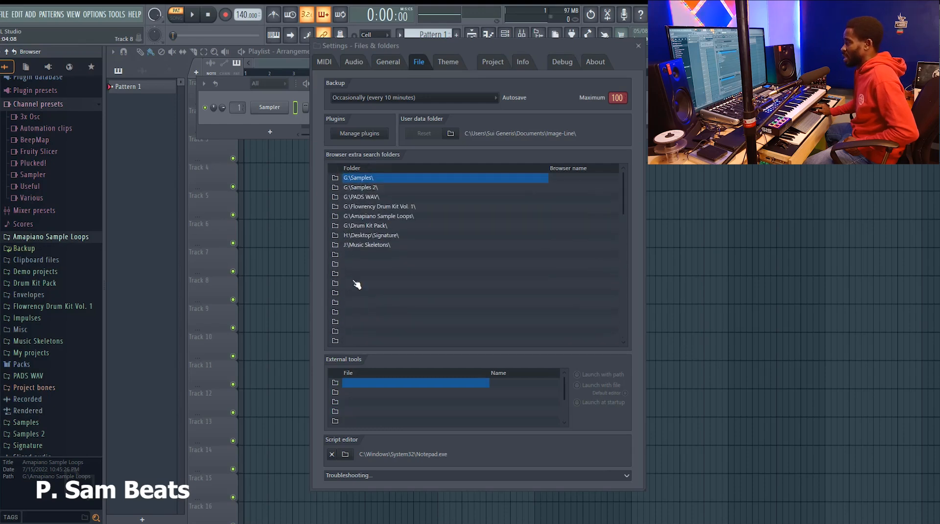
mouse_move(360, 197)
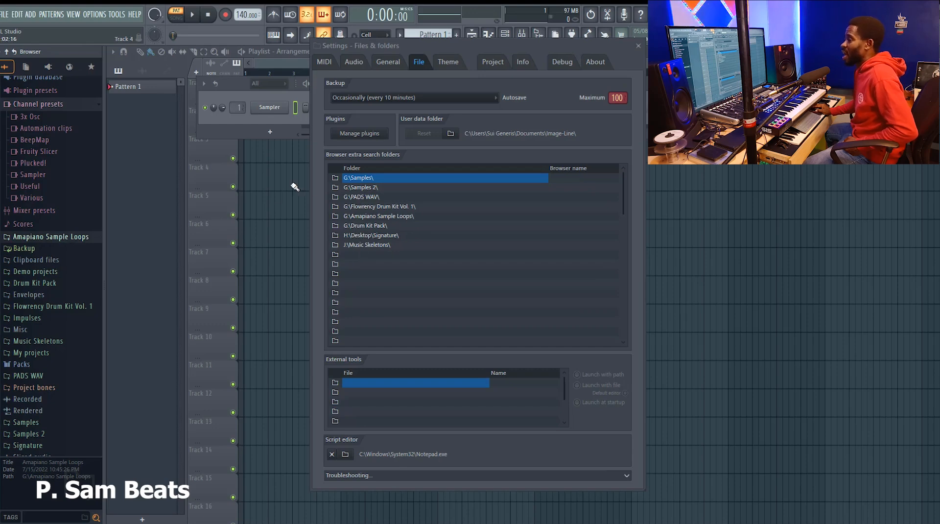
click(38, 341)
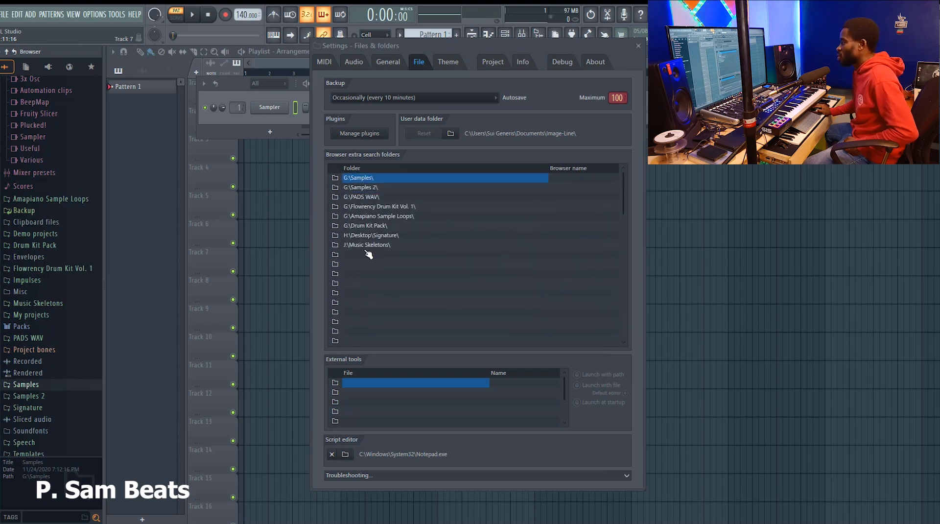
mouse_move(386, 269)
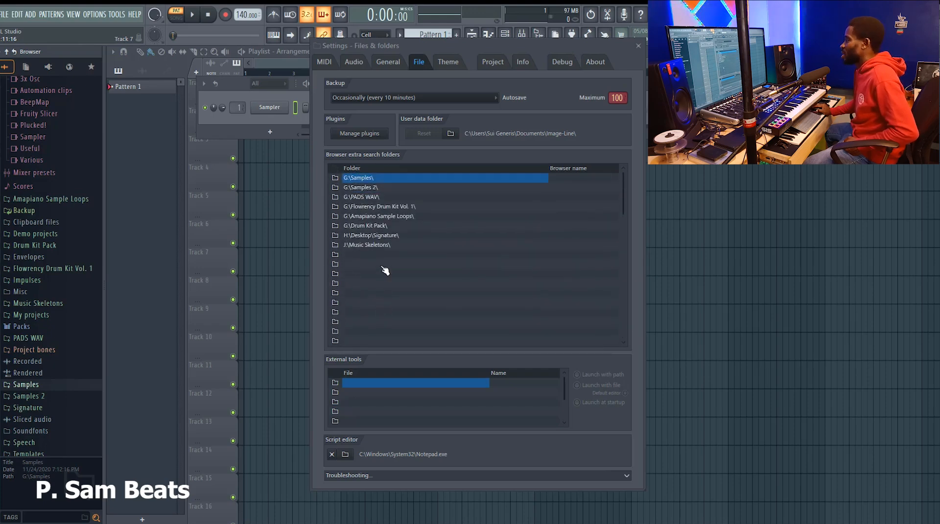